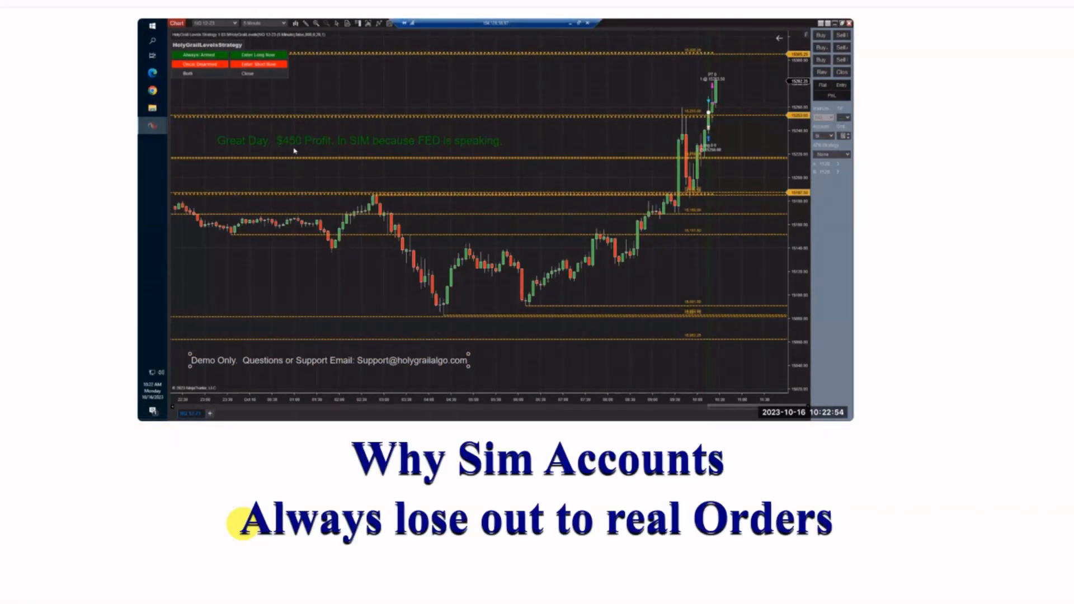
{"action": "mouse_move", "coordinate": [381, 284]}
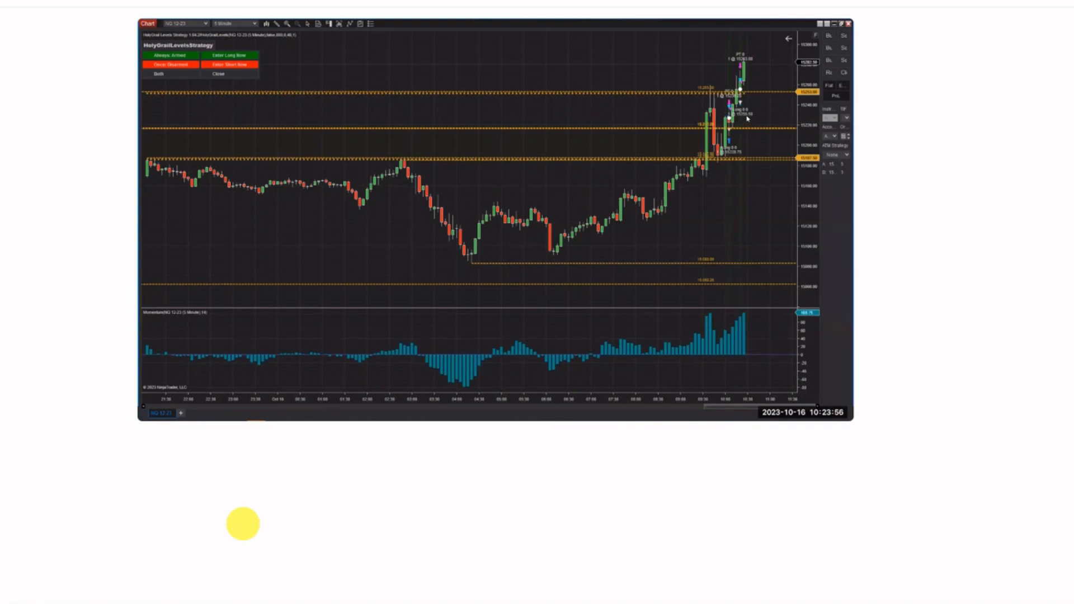
{"action": "mouse_move", "coordinate": [654, 81]}
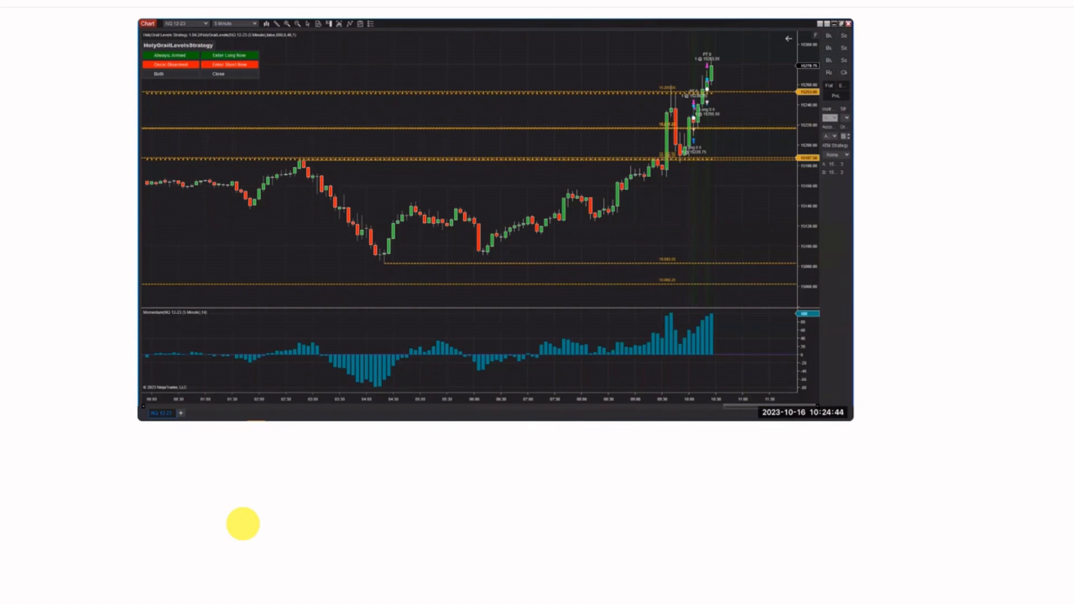
{"action": "mouse_move", "coordinate": [733, 117]}
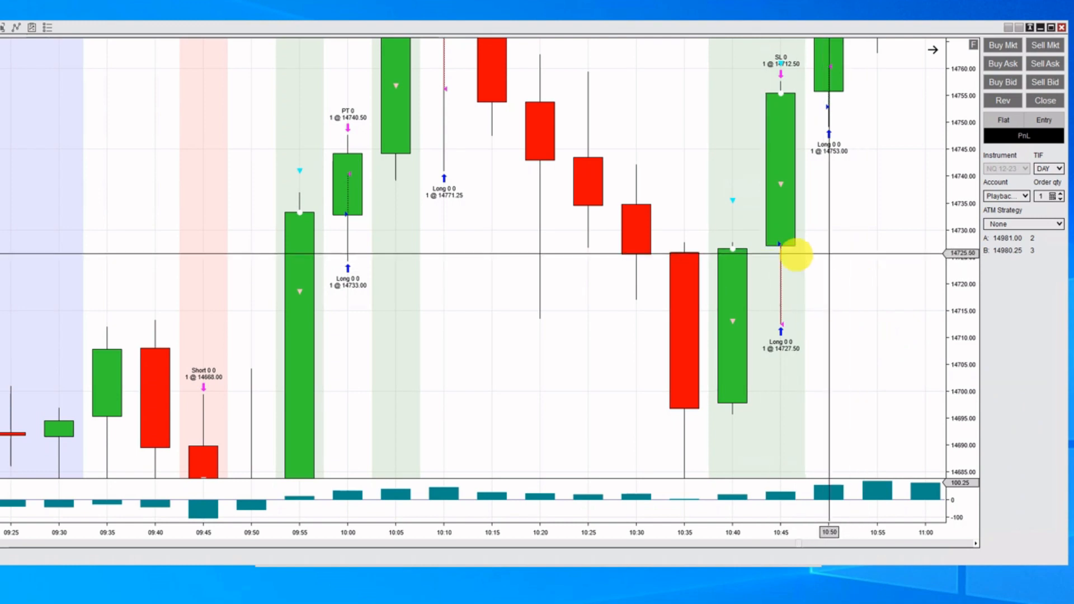
{"action": "mouse_move", "coordinate": [785, 255]}
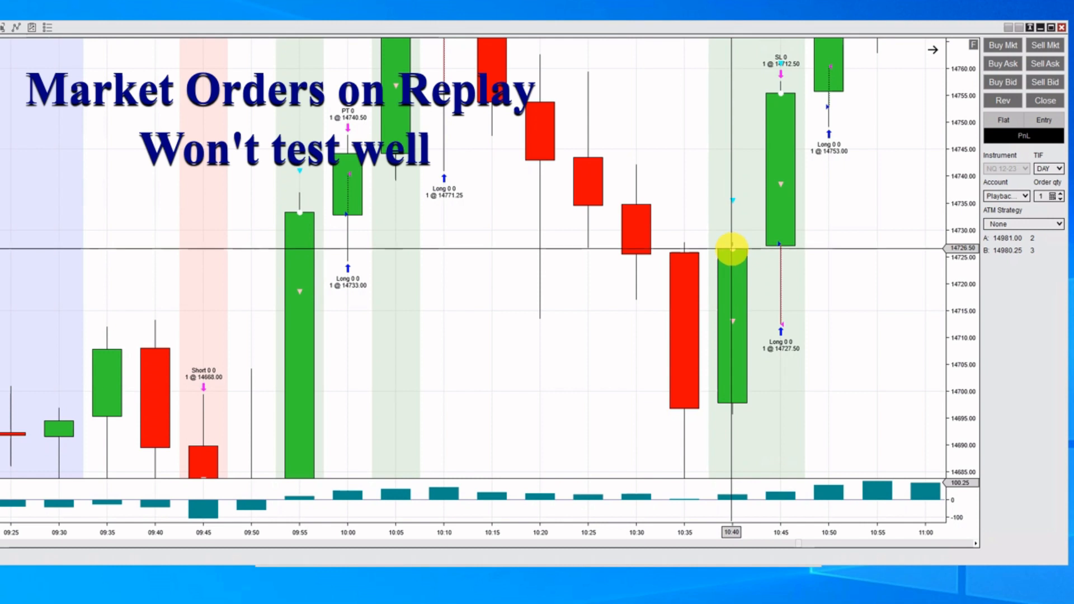
{"action": "mouse_move", "coordinate": [809, 363]}
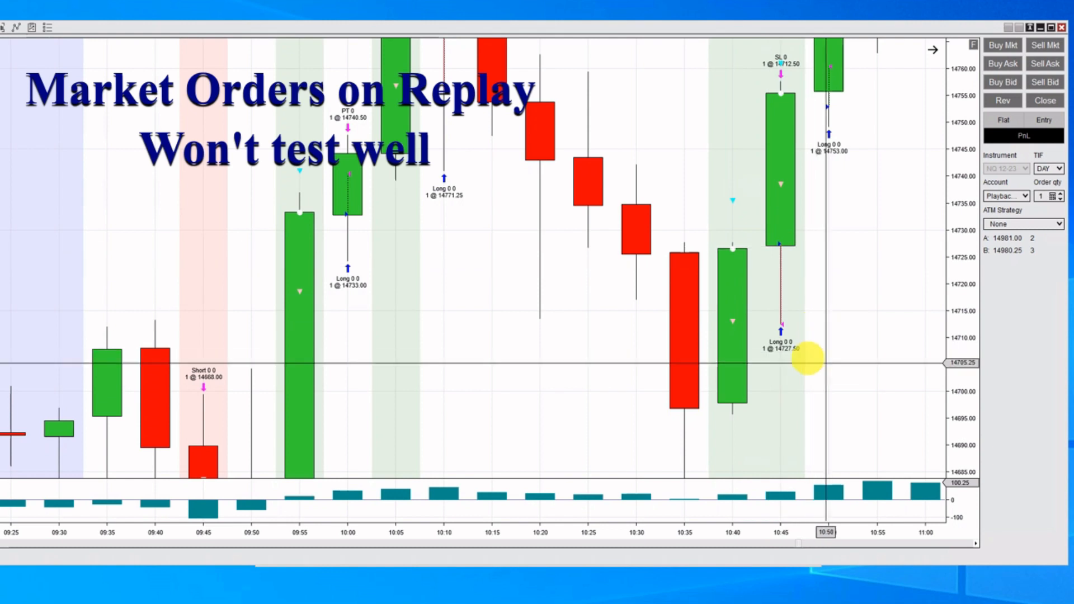
{"action": "mouse_move", "coordinate": [819, 356]}
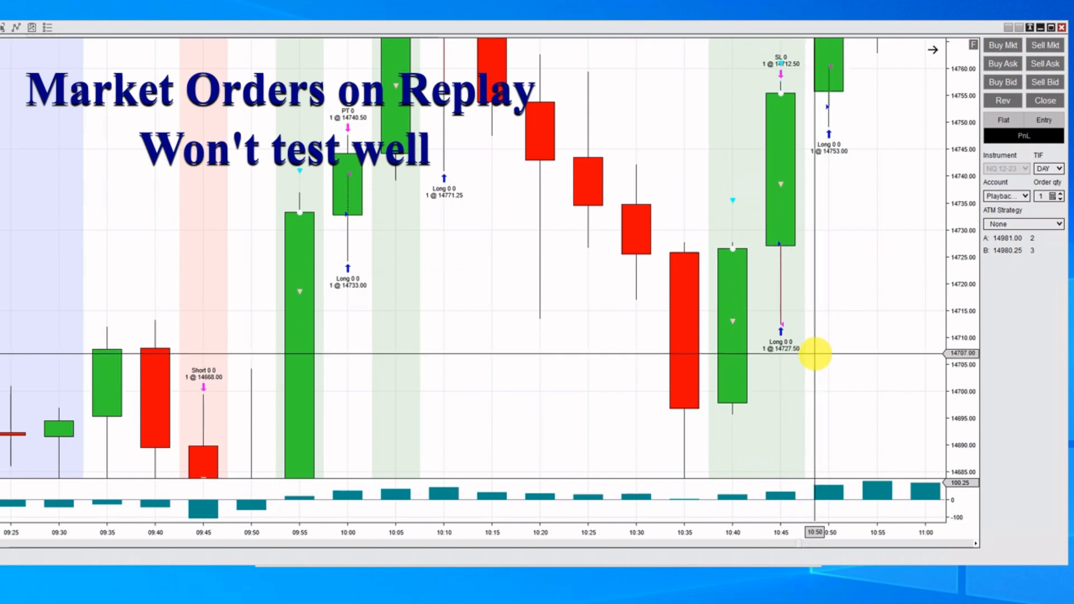
{"action": "mouse_move", "coordinate": [809, 248]}
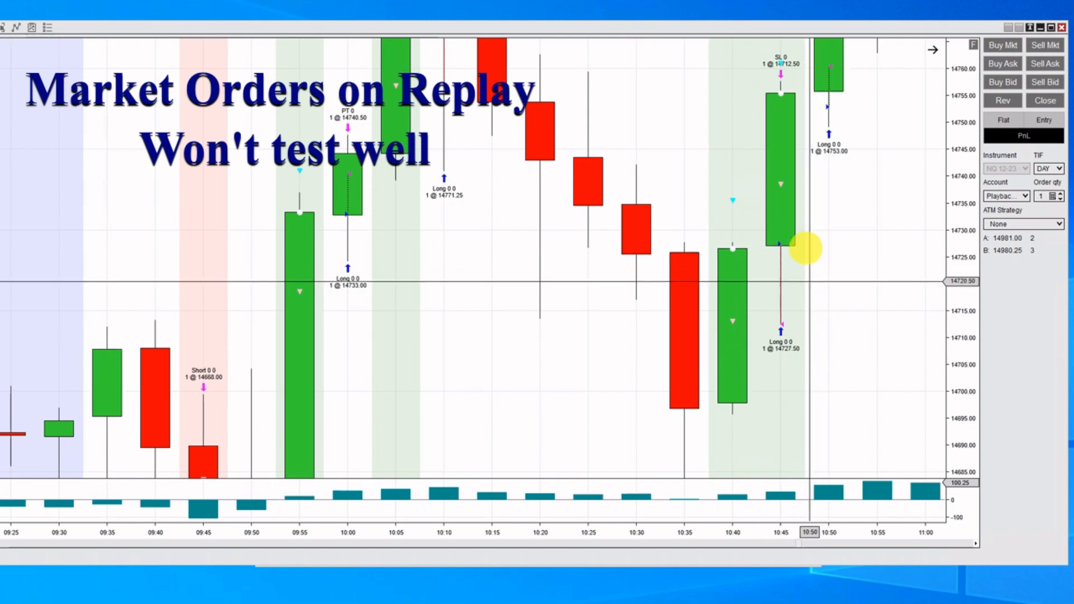
{"action": "mouse_move", "coordinate": [808, 323]}
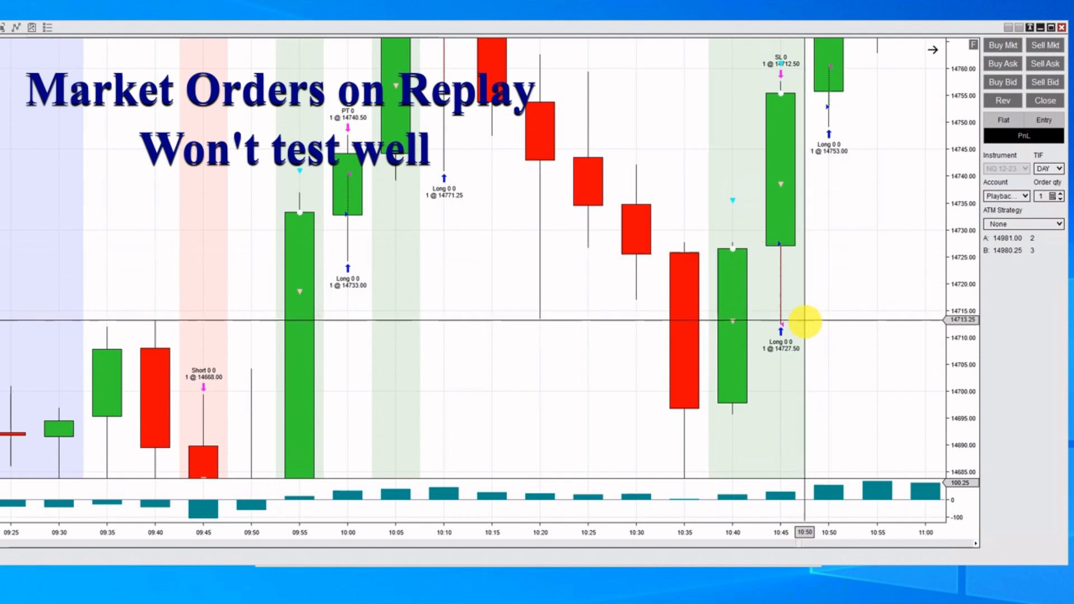
{"action": "mouse_move", "coordinate": [773, 244]}
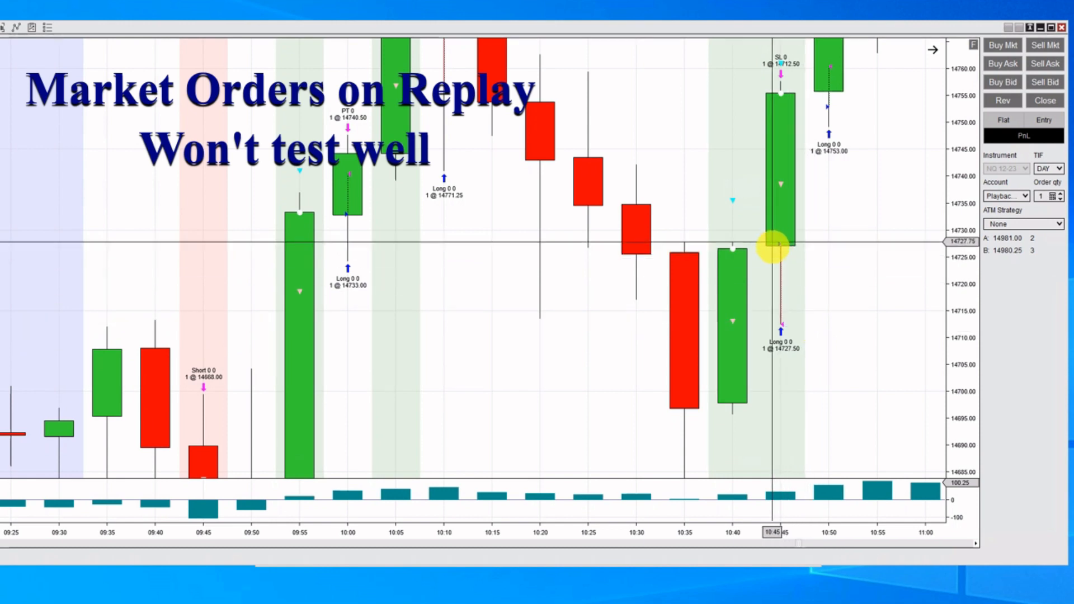
{"action": "mouse_move", "coordinate": [748, 248]}
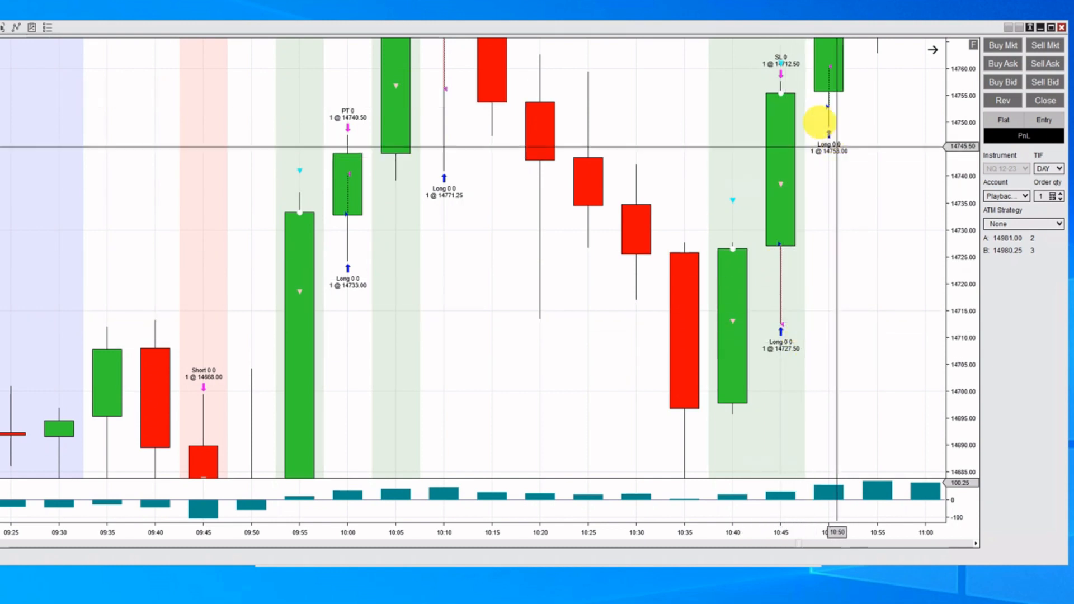
{"action": "mouse_move", "coordinate": [793, 324]}
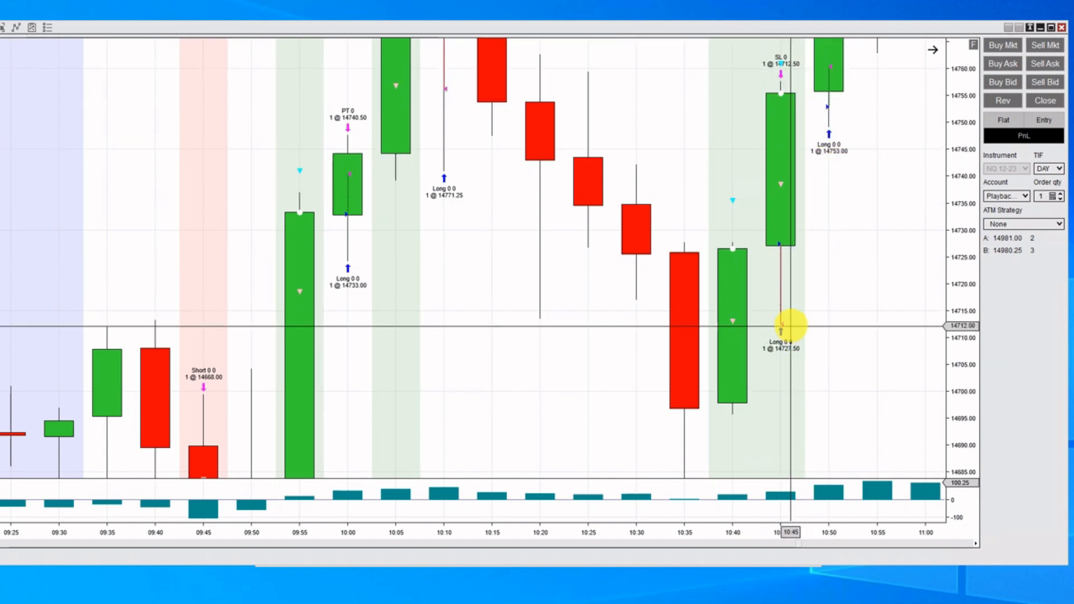
{"action": "mouse_move", "coordinate": [743, 250]}
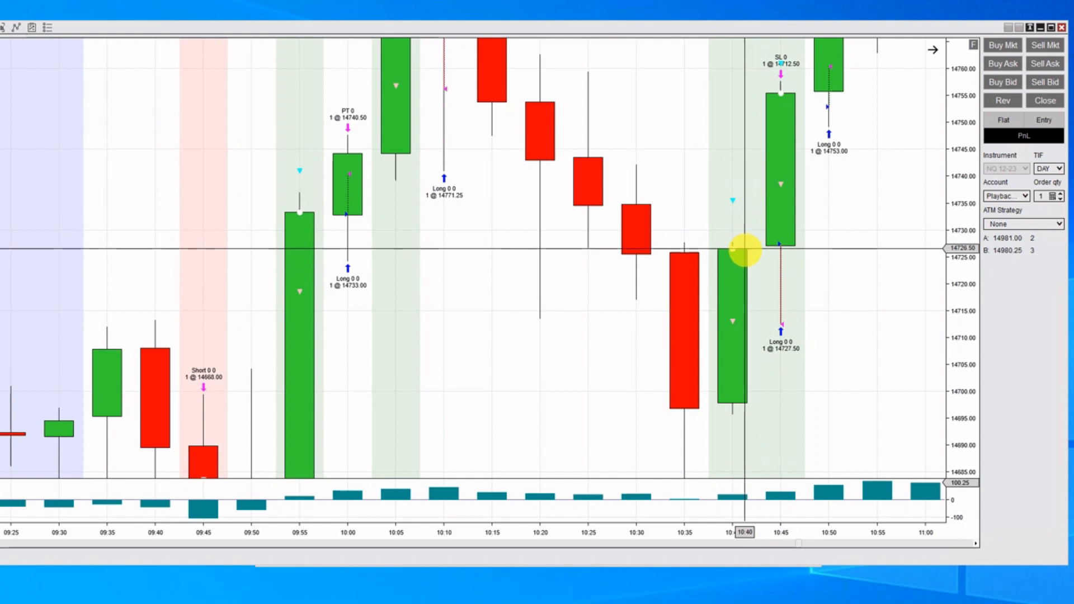
{"action": "mouse_move", "coordinate": [793, 249]}
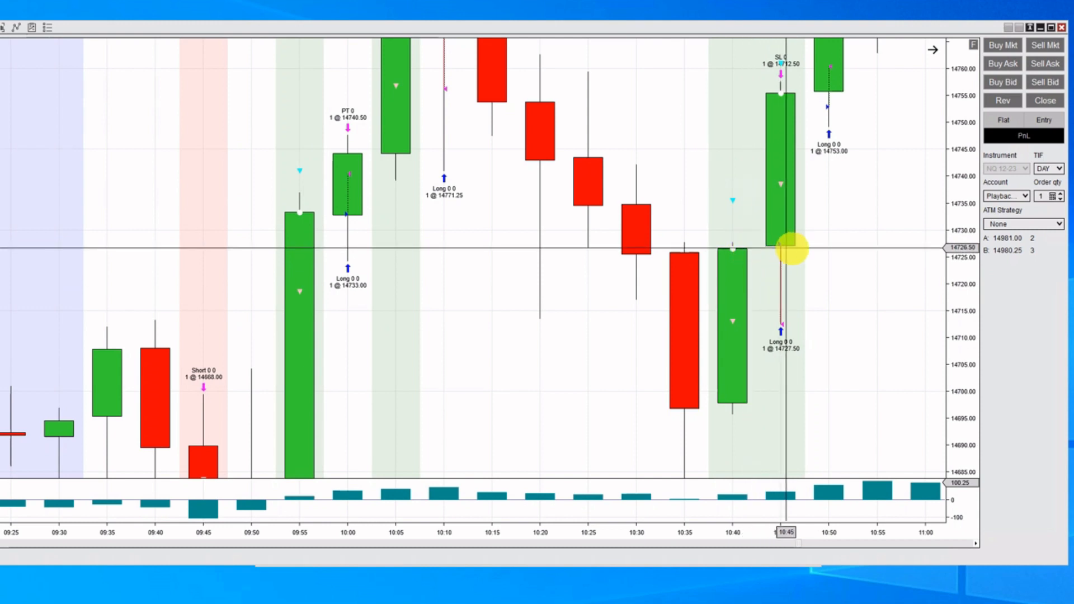
{"action": "mouse_move", "coordinate": [791, 259]}
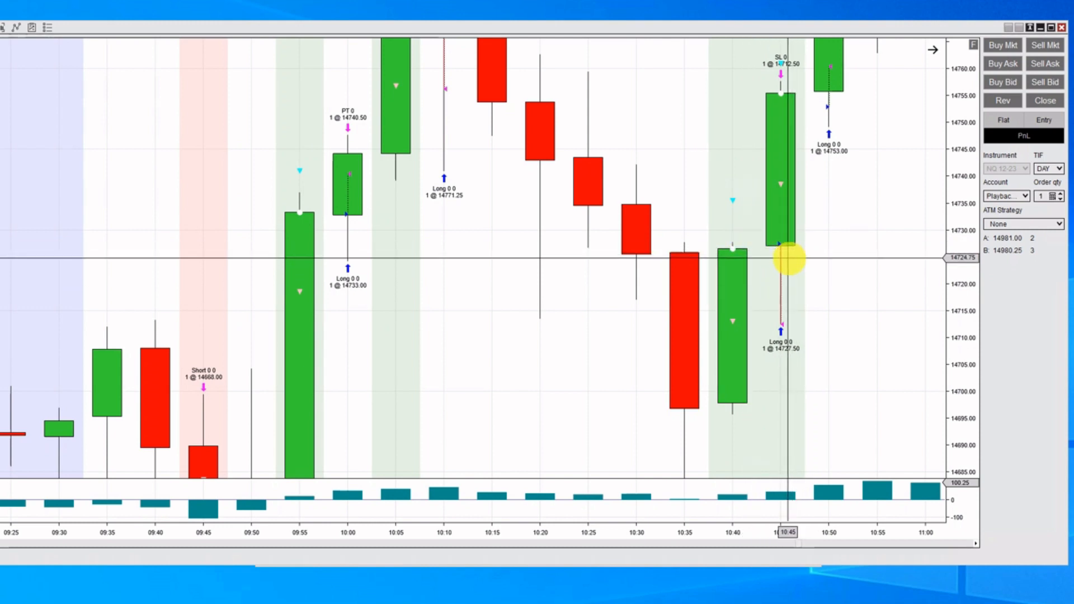
{"action": "mouse_move", "coordinate": [815, 274]}
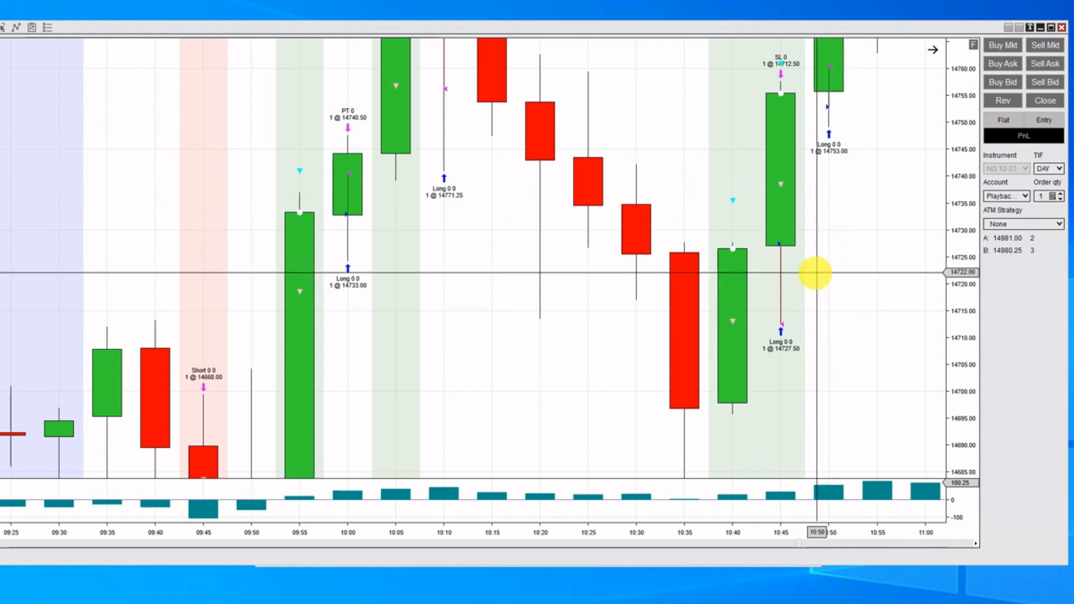
{"action": "mouse_move", "coordinate": [785, 213]}
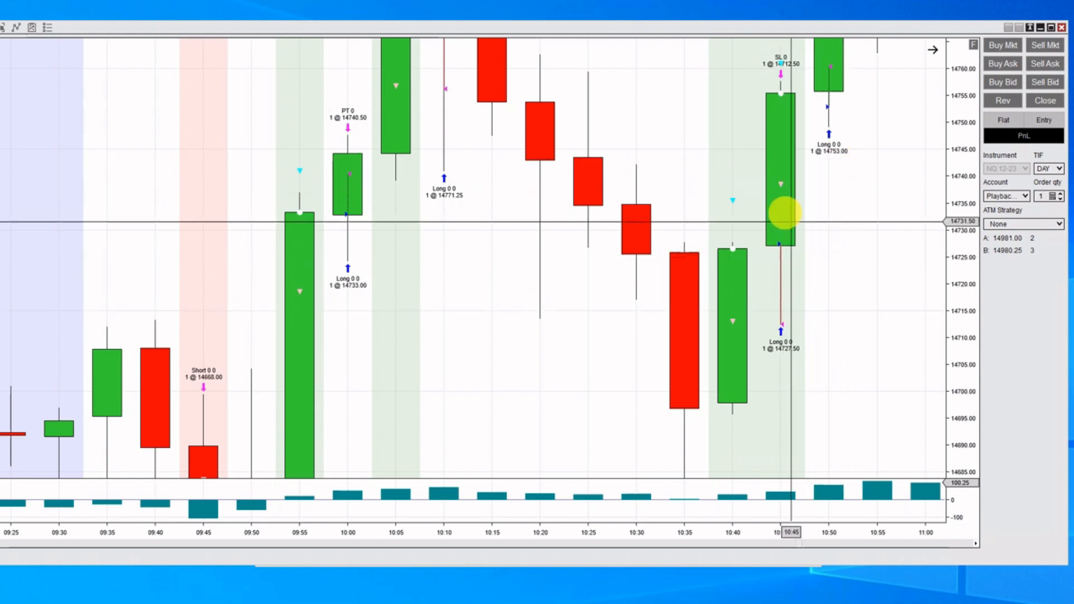
{"action": "mouse_move", "coordinate": [779, 110]}
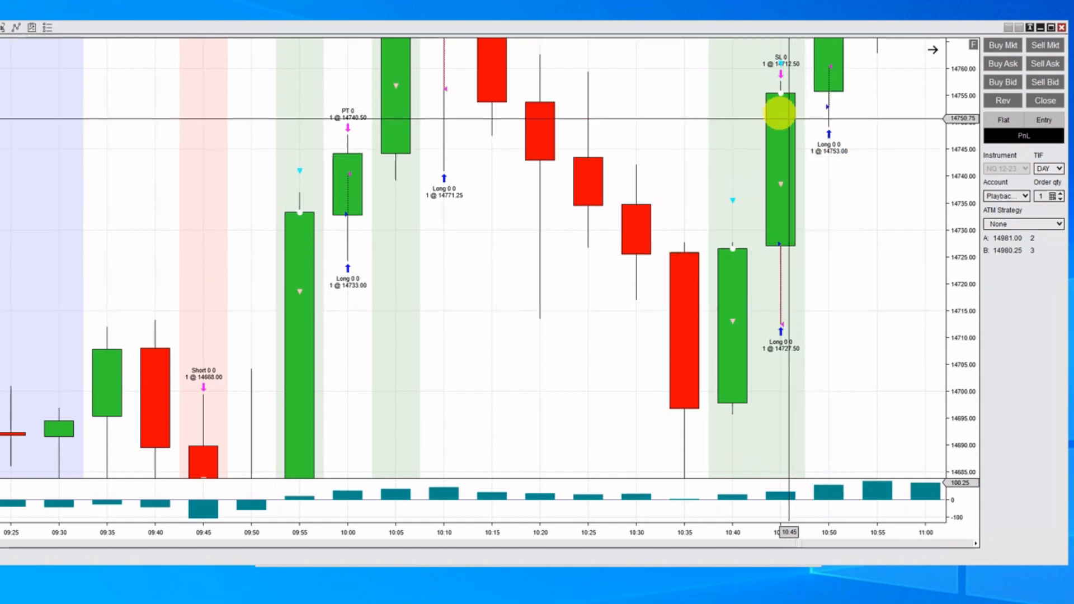
{"action": "mouse_move", "coordinate": [277, 218]}
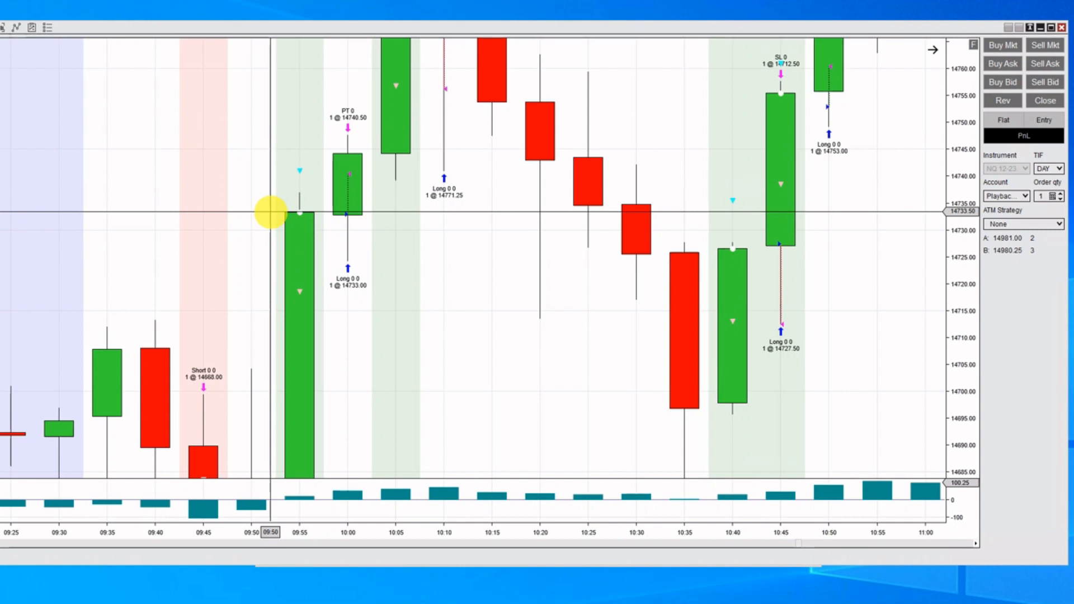
{"action": "mouse_move", "coordinate": [370, 293]}
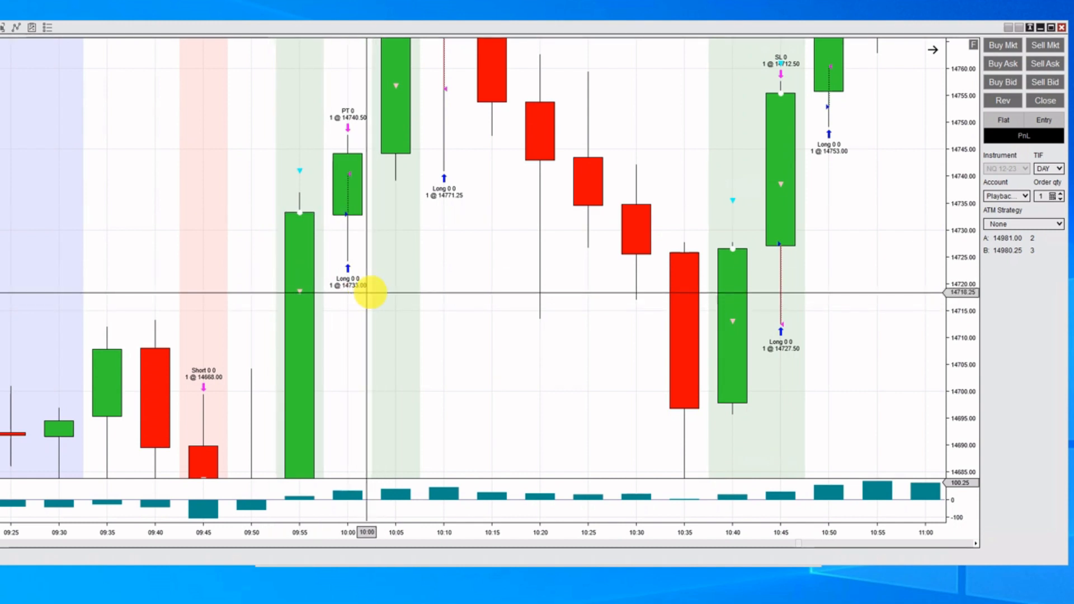
{"action": "mouse_move", "coordinate": [377, 221]}
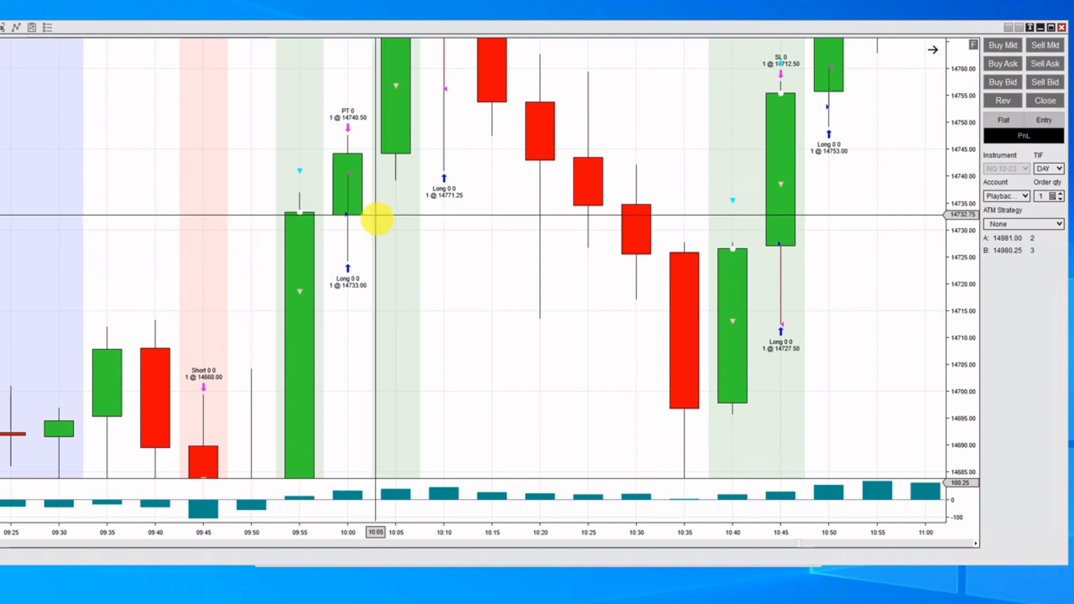
{"action": "mouse_move", "coordinate": [394, 265]}
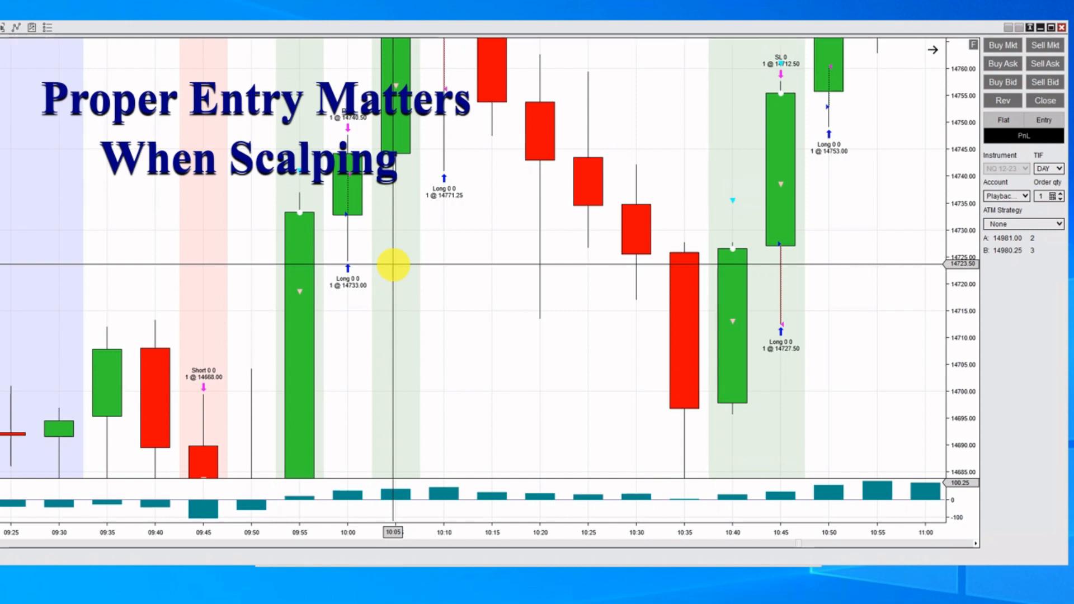
{"action": "mouse_move", "coordinate": [446, 373]}
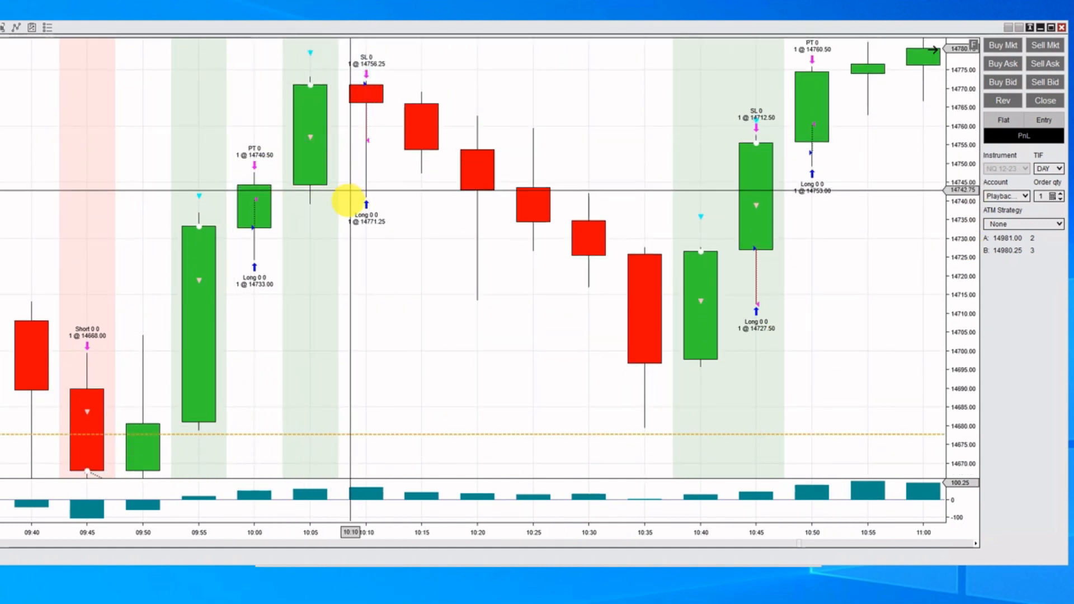
{"action": "mouse_move", "coordinate": [354, 199]}
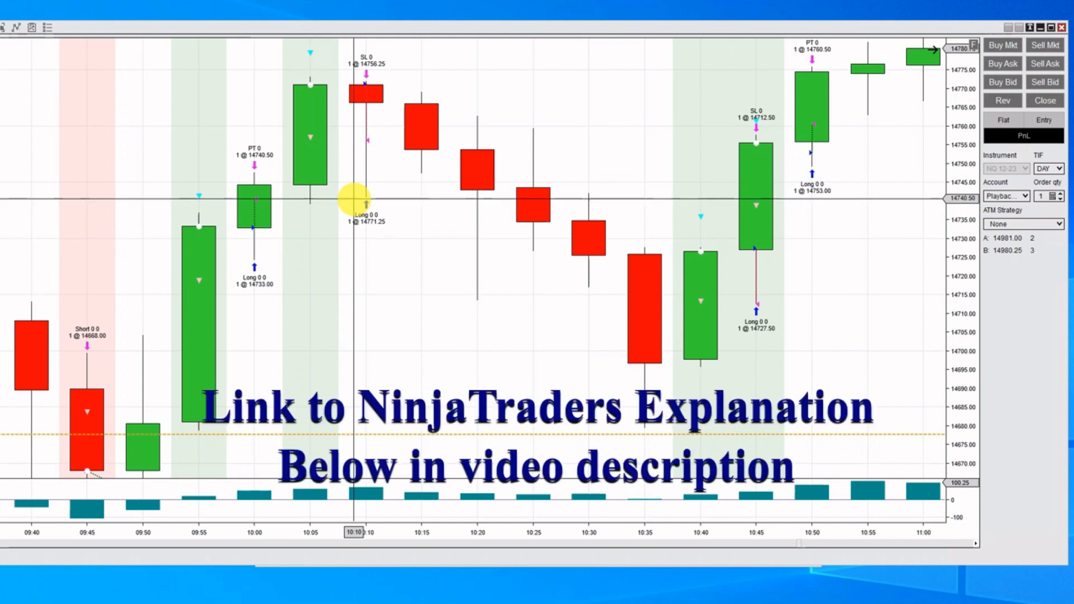
{"action": "mouse_move", "coordinate": [473, 397]}
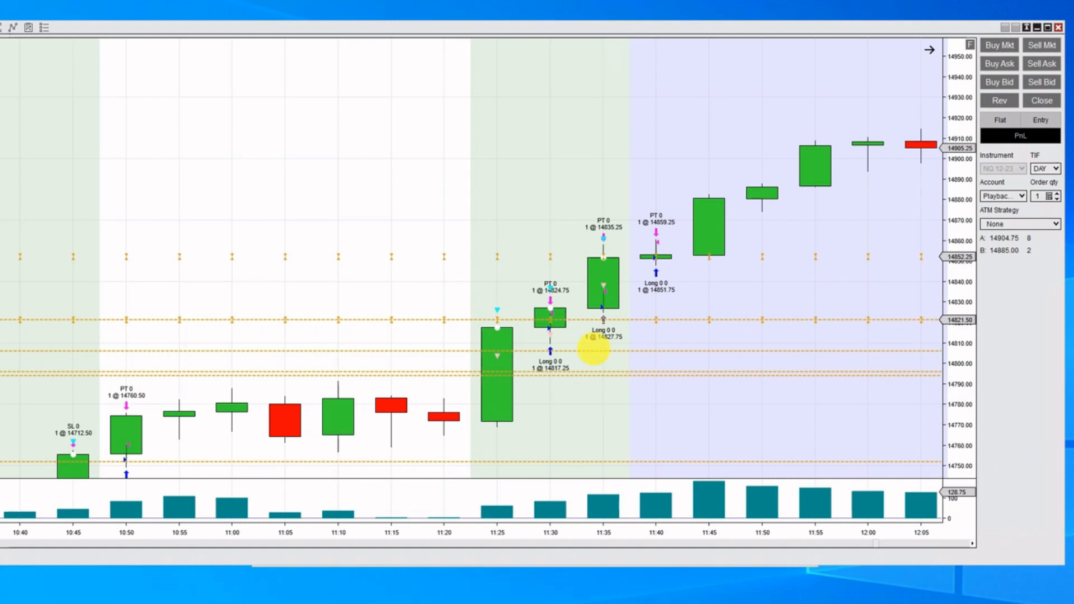
{"action": "mouse_move", "coordinate": [494, 284]}
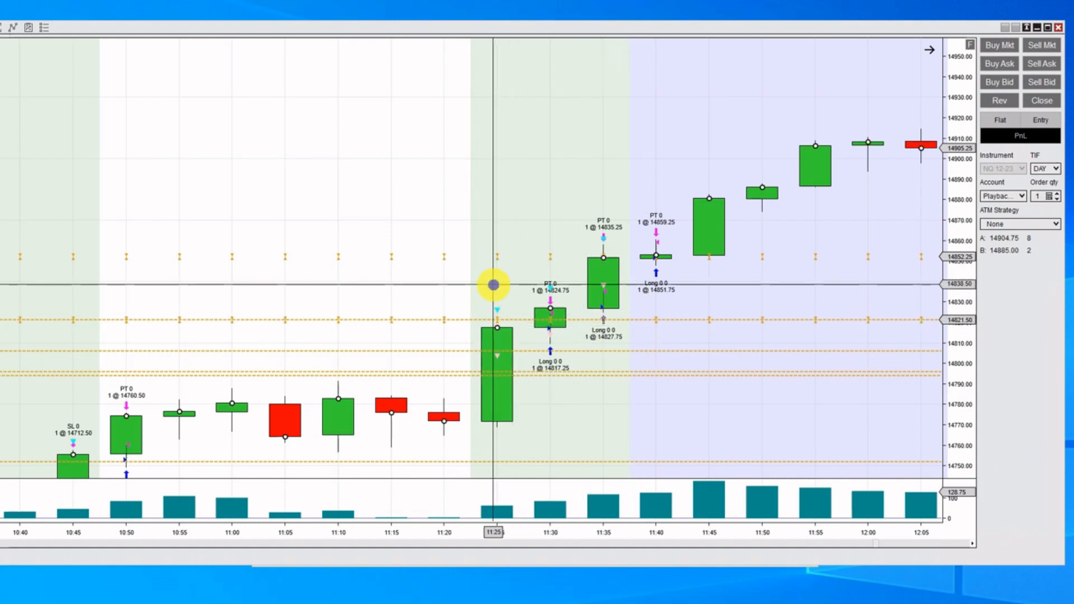
{"action": "mouse_move", "coordinate": [588, 303]}
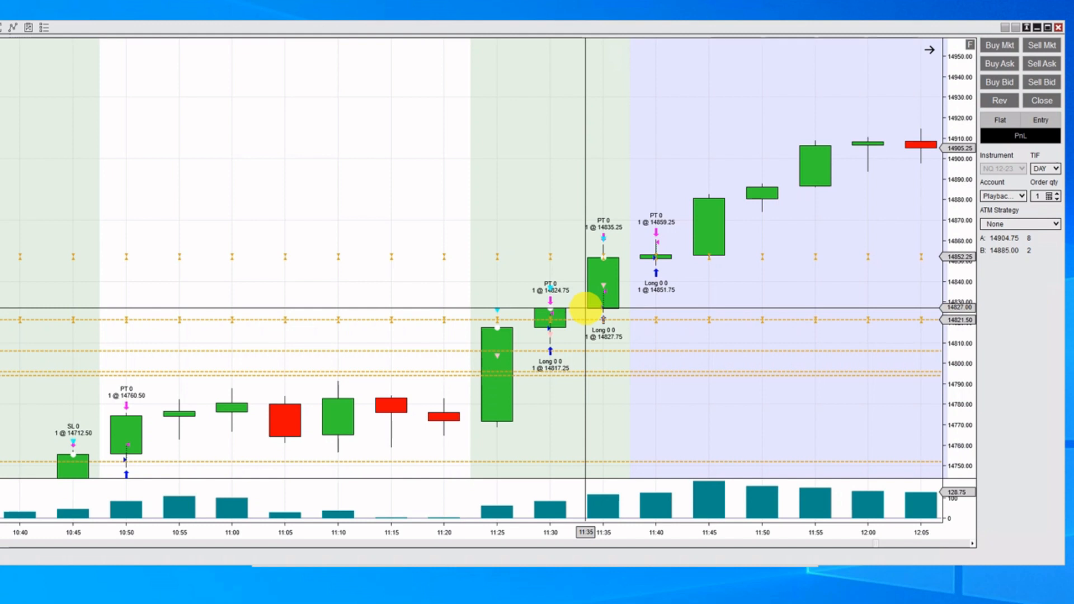
{"action": "mouse_move", "coordinate": [645, 350]}
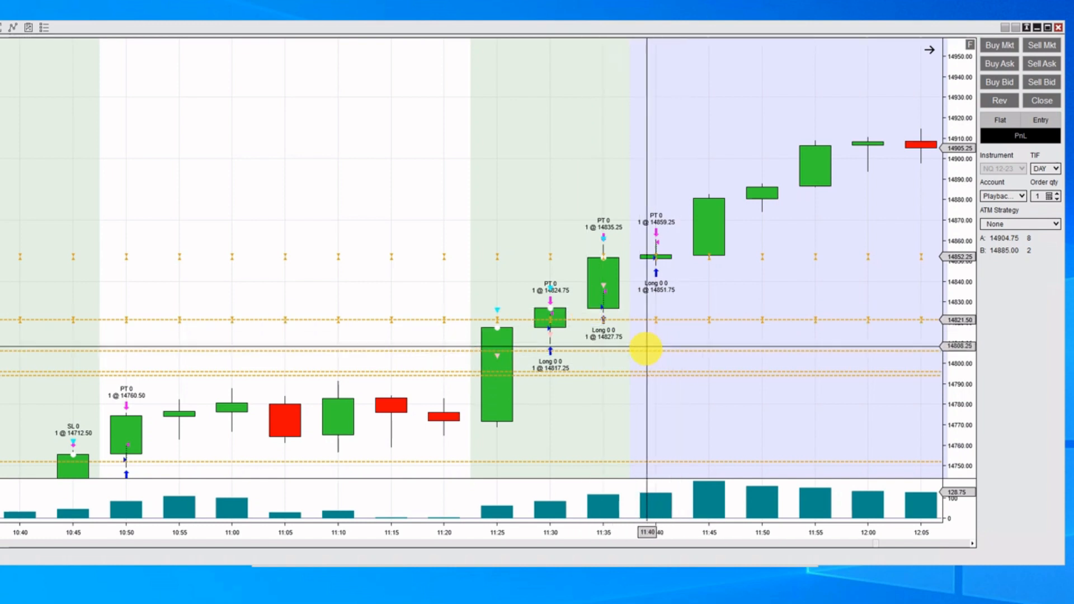
{"action": "mouse_move", "coordinate": [623, 352]}
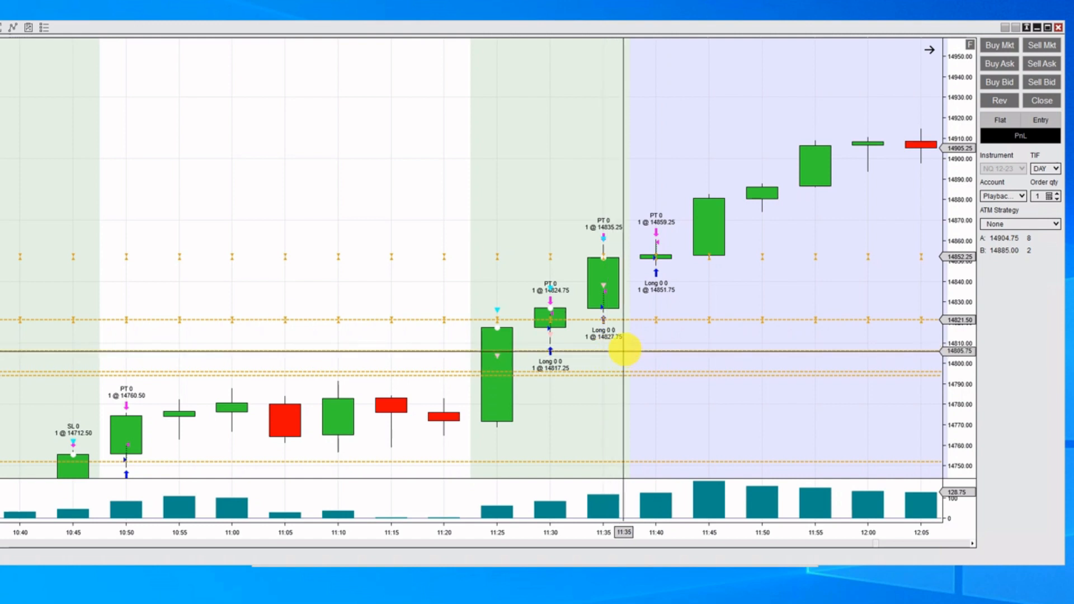
{"action": "mouse_move", "coordinate": [608, 358]}
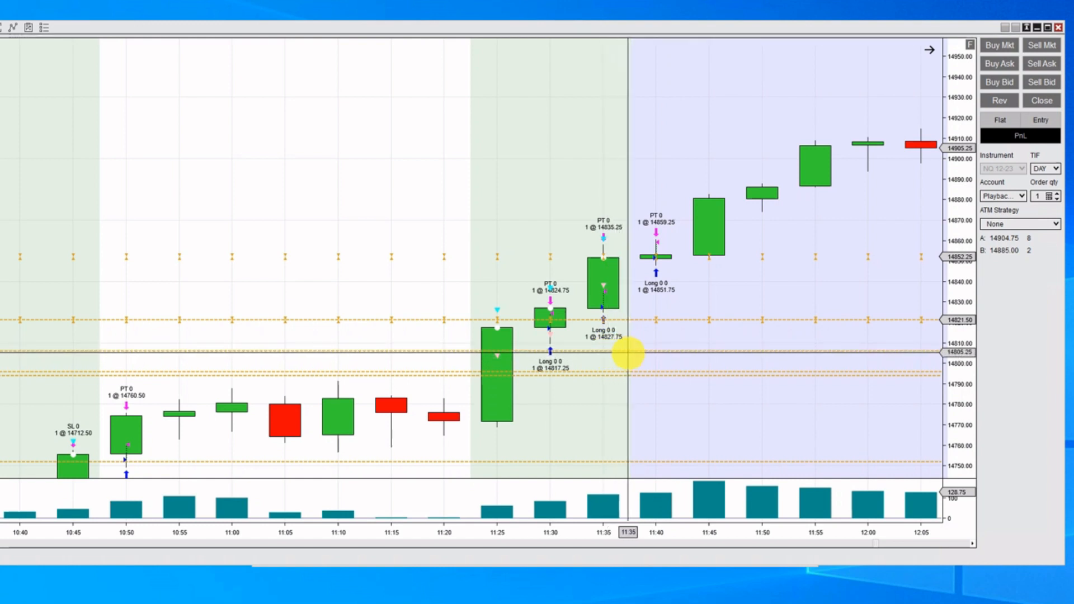
{"action": "mouse_move", "coordinate": [620, 336]}
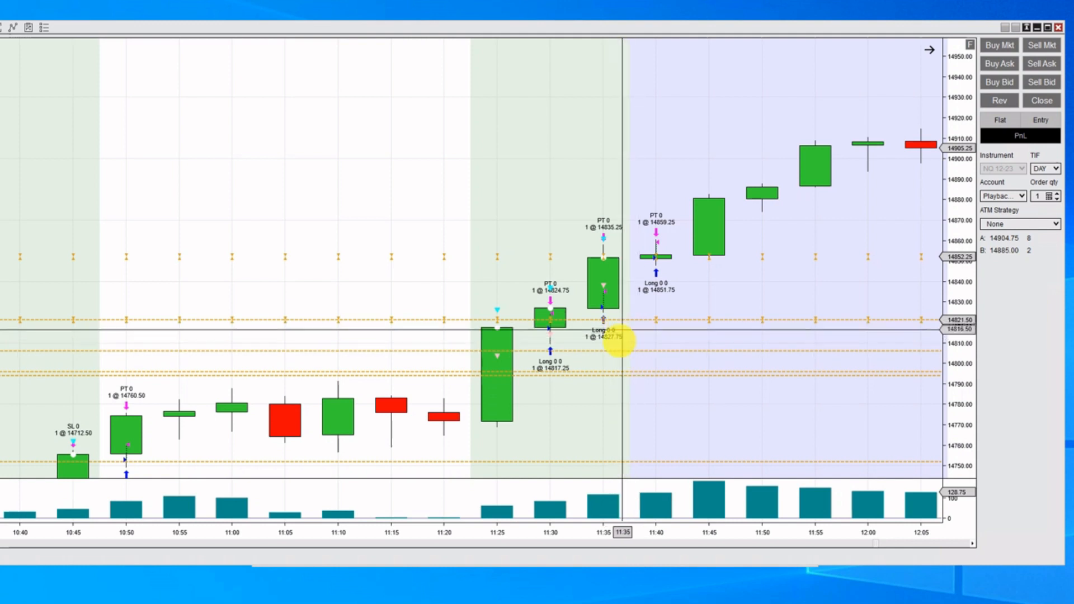
{"action": "mouse_move", "coordinate": [608, 318]}
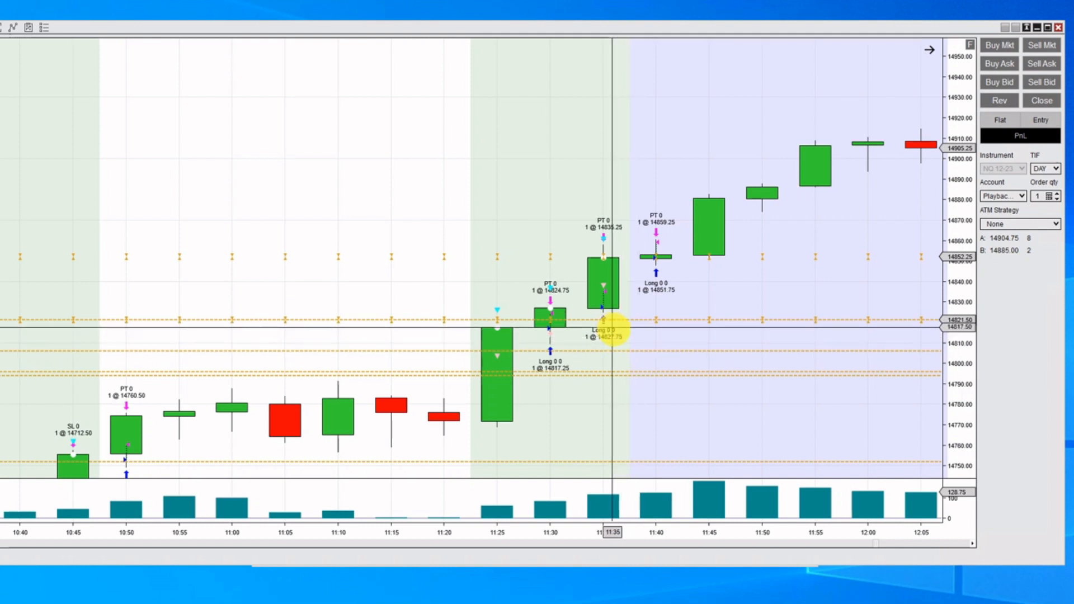
{"action": "mouse_move", "coordinate": [623, 287]}
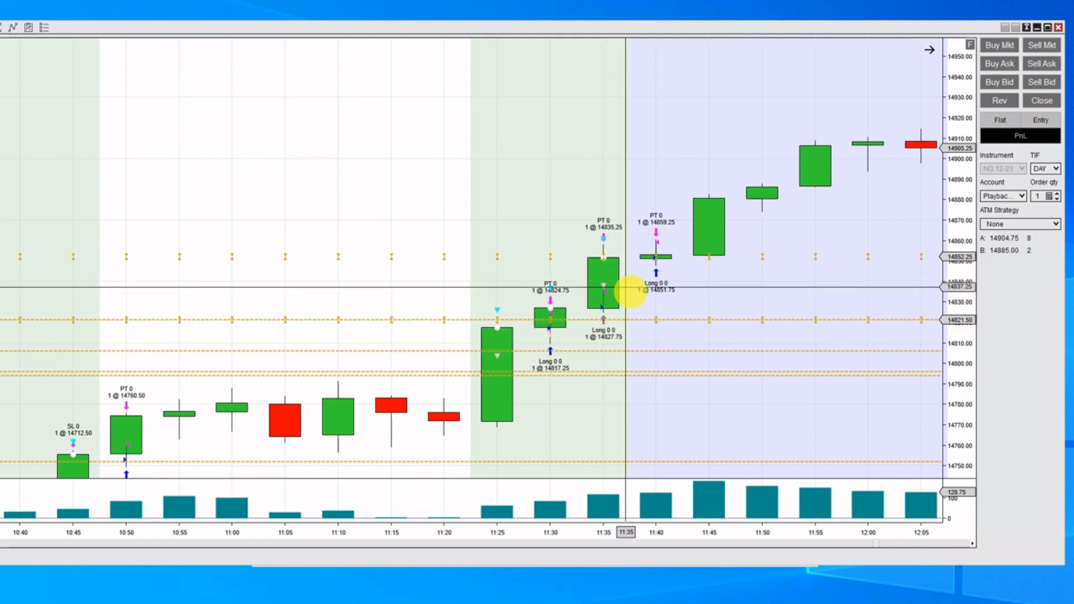
{"action": "mouse_move", "coordinate": [641, 320]}
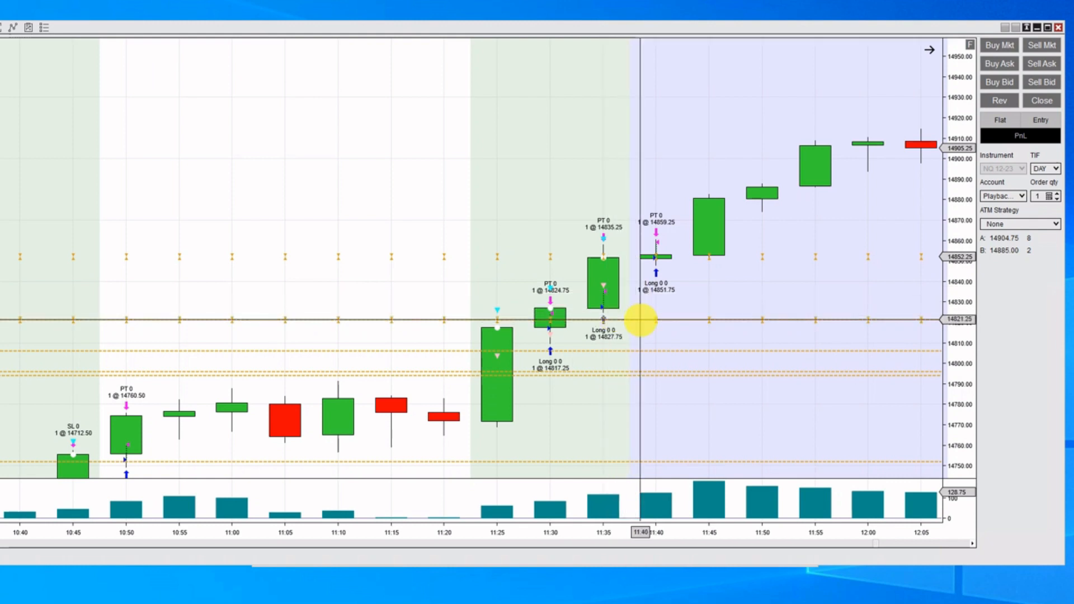
{"action": "mouse_move", "coordinate": [855, 409]}
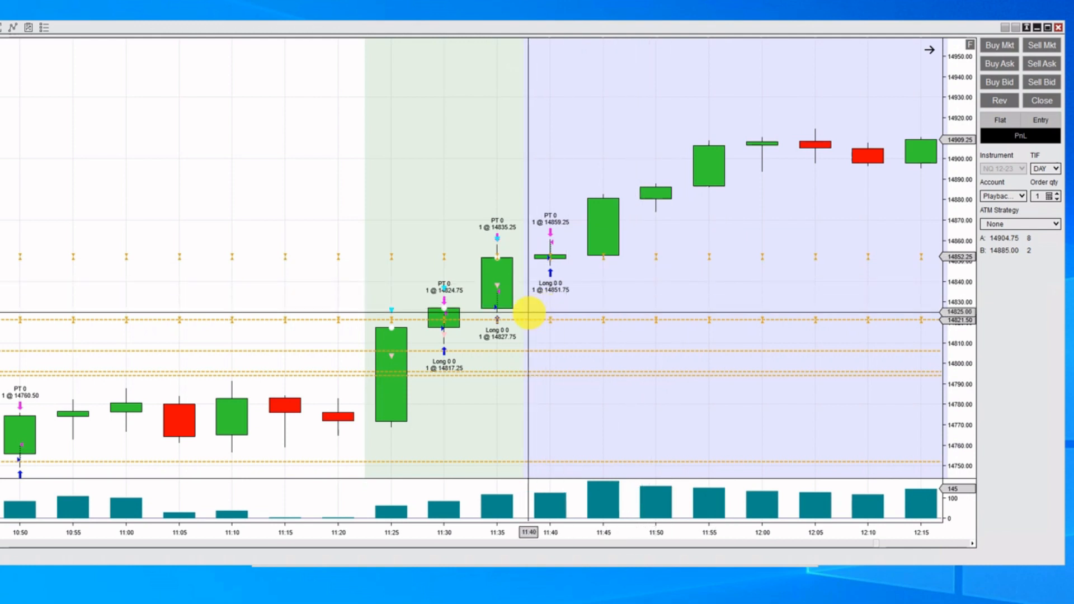
{"action": "mouse_move", "coordinate": [522, 313]}
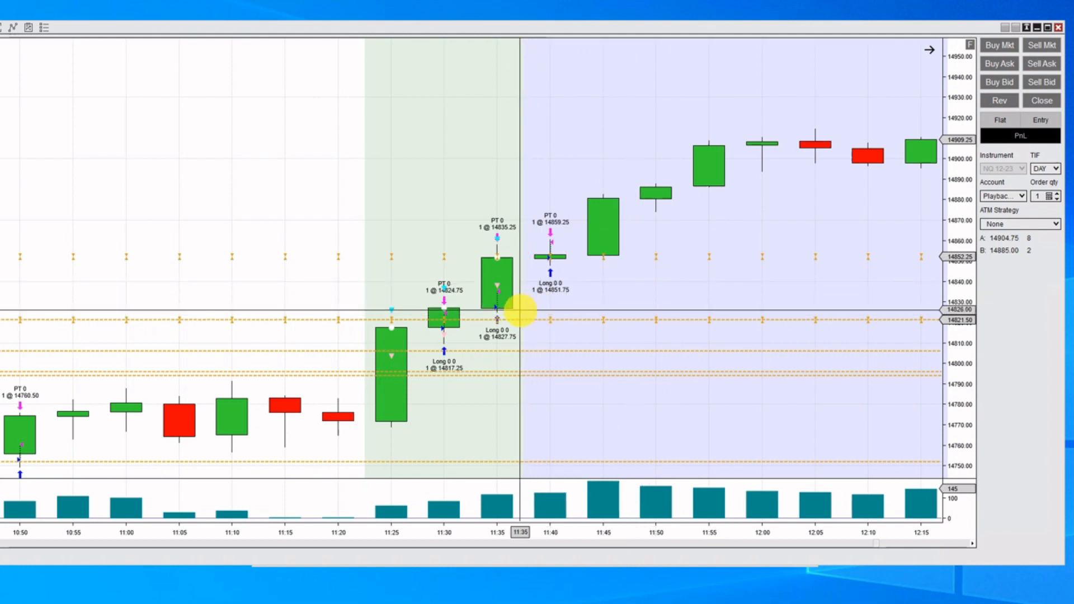
{"action": "mouse_move", "coordinate": [500, 312]}
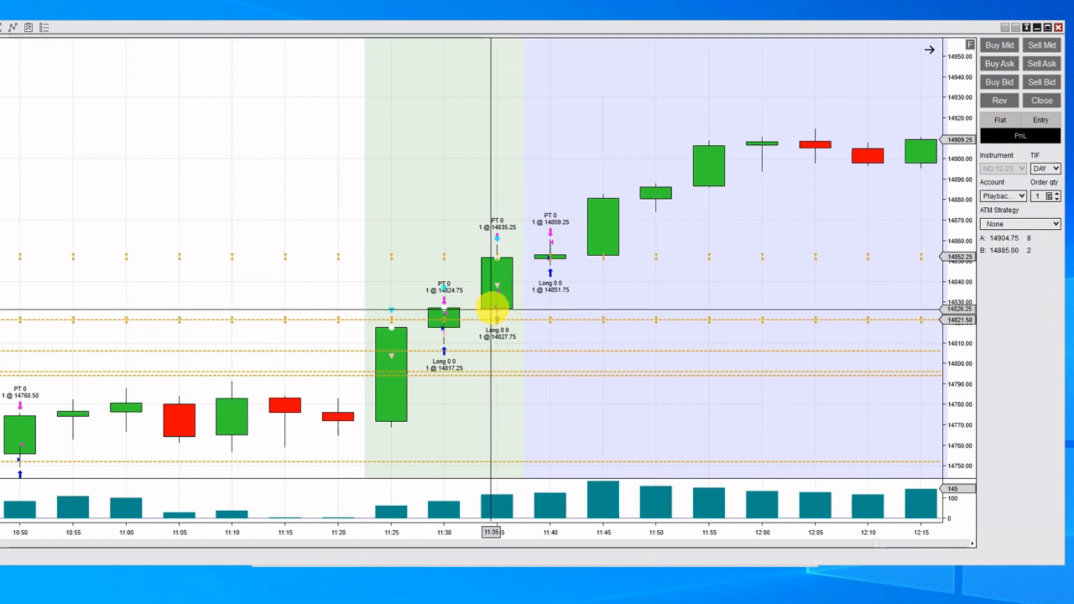
{"action": "mouse_move", "coordinate": [520, 314]}
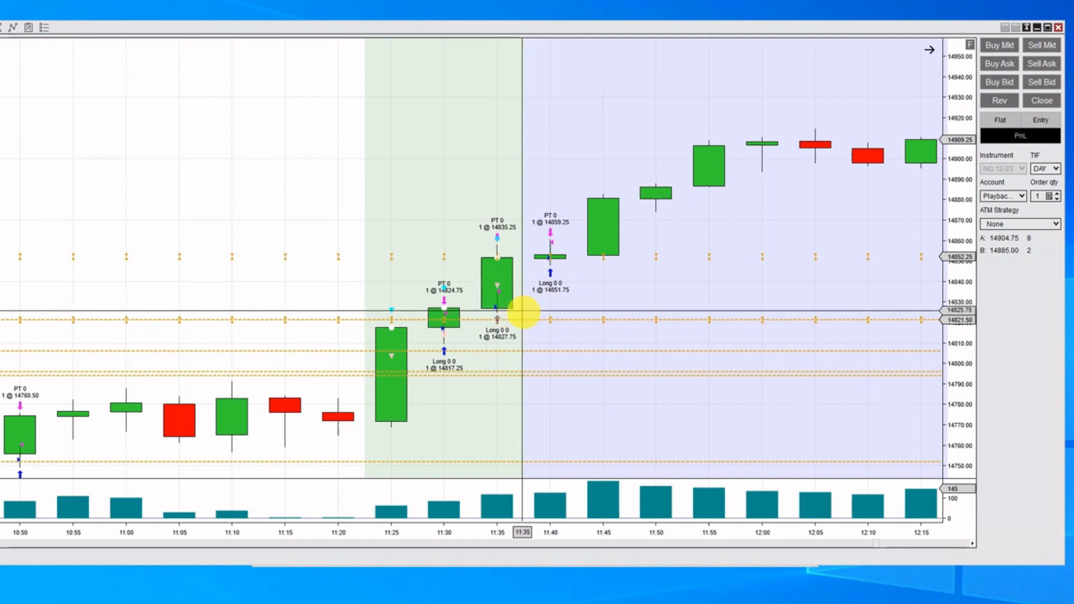